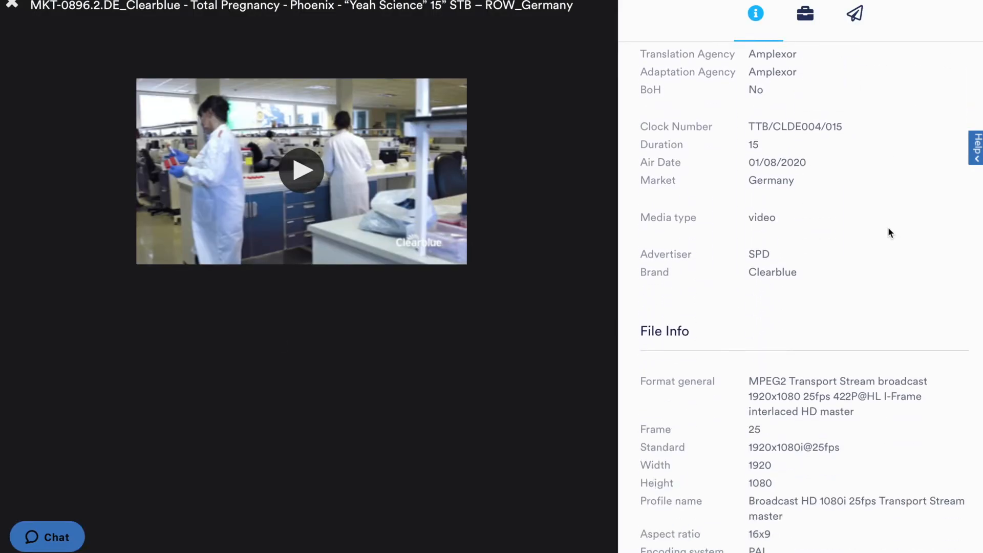
# - Share the To translate folder and subfolders with Translation Agency, requesting review and translation
pyautogui.scroll(3)
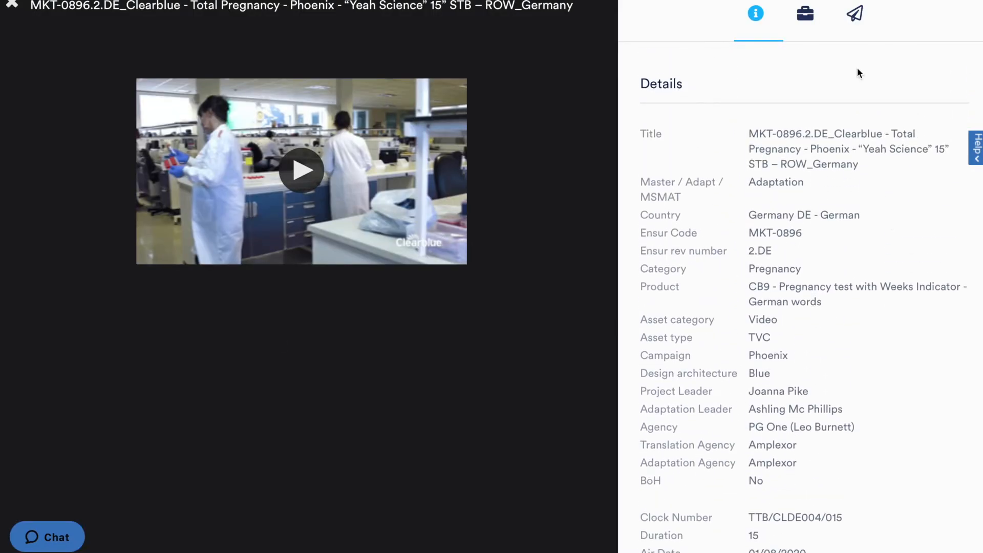
pyautogui.click(855, 14)
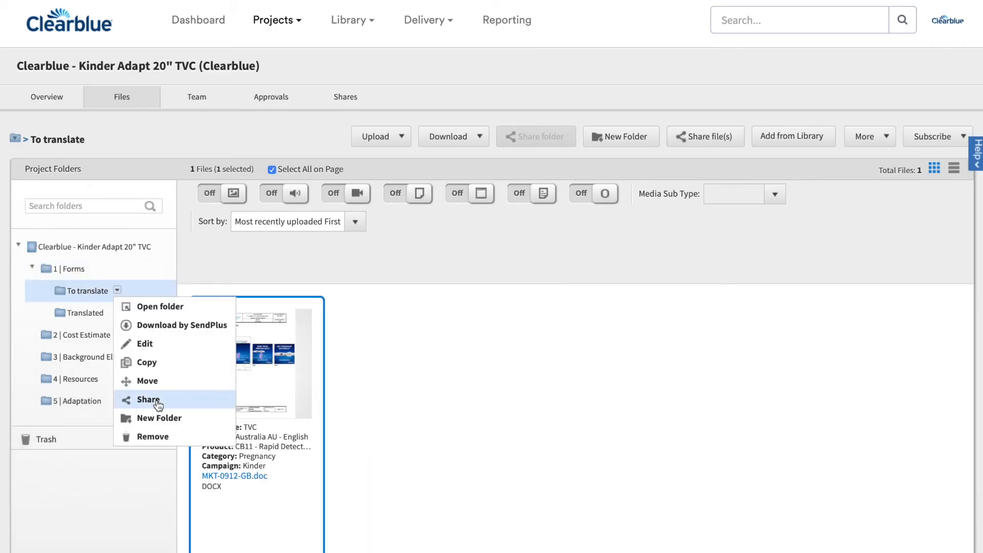
pyautogui.click(149, 400)
pyautogui.write('Can you review, translate a')
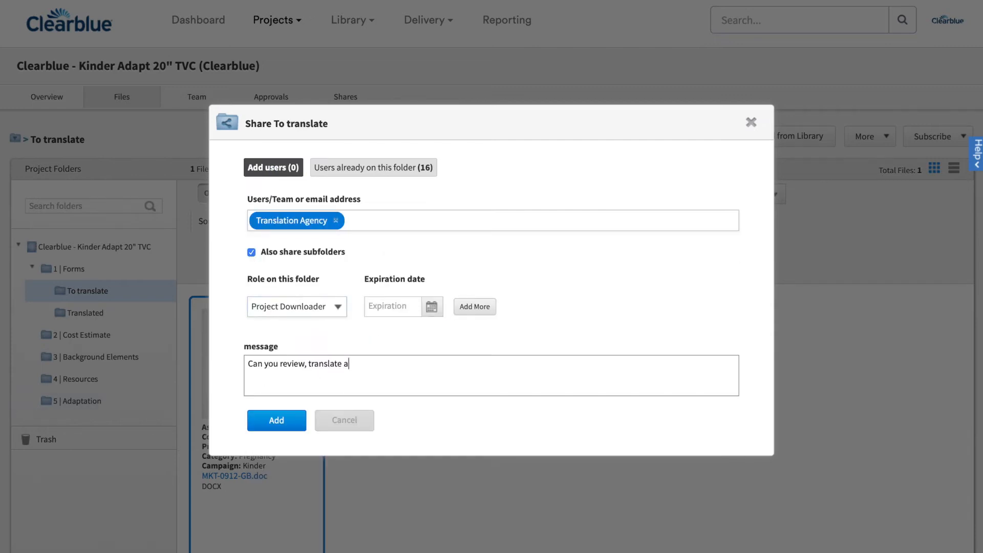
pyautogui.click(276, 419)
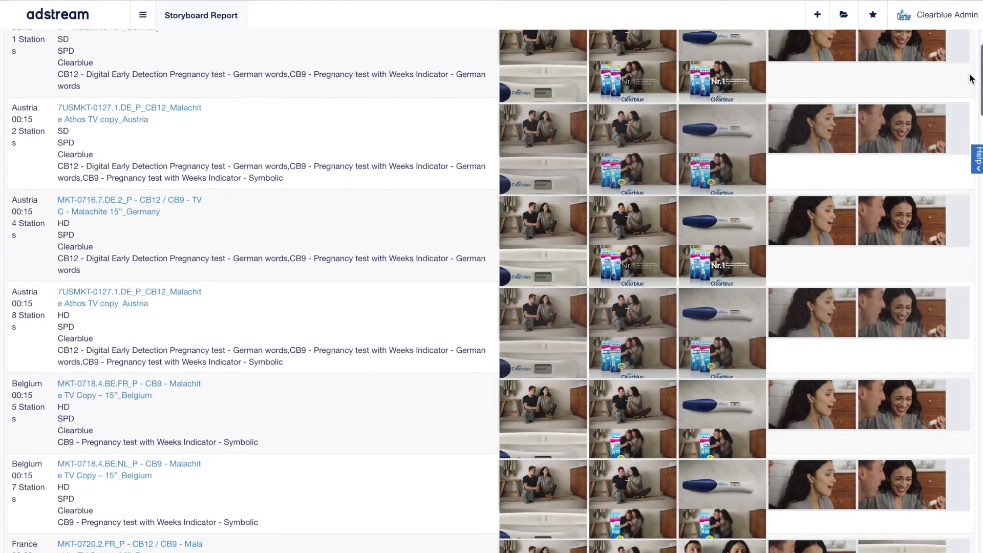
# - Scroll through the storyboard report's country rows of ad versions and frame thumbnails
pyautogui.scroll(-3)
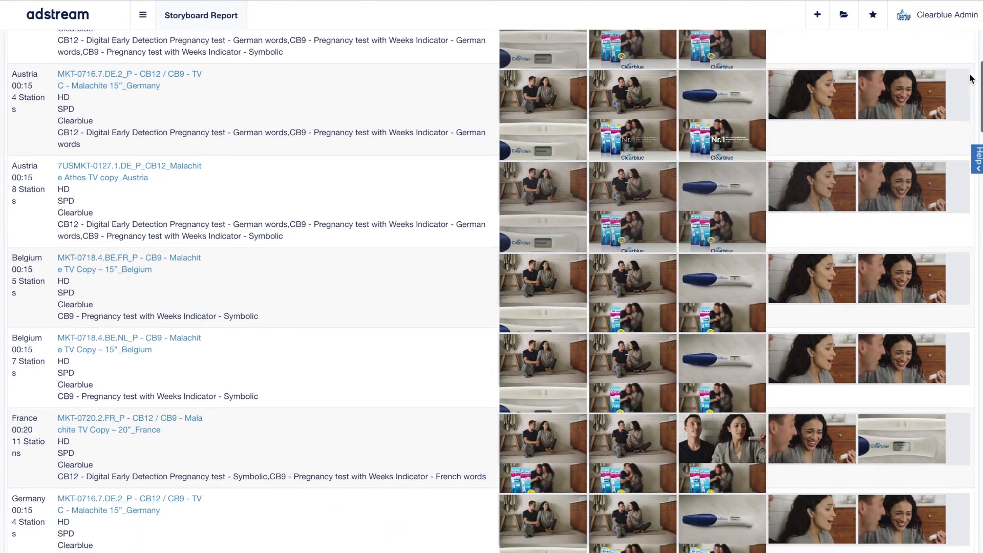
pyautogui.scroll(-3)
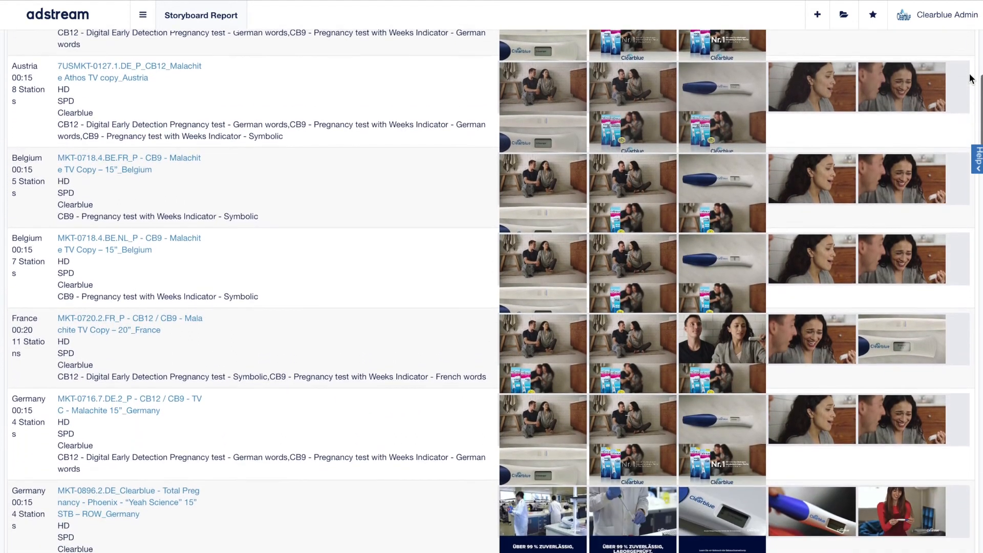
pyautogui.scroll(-3)
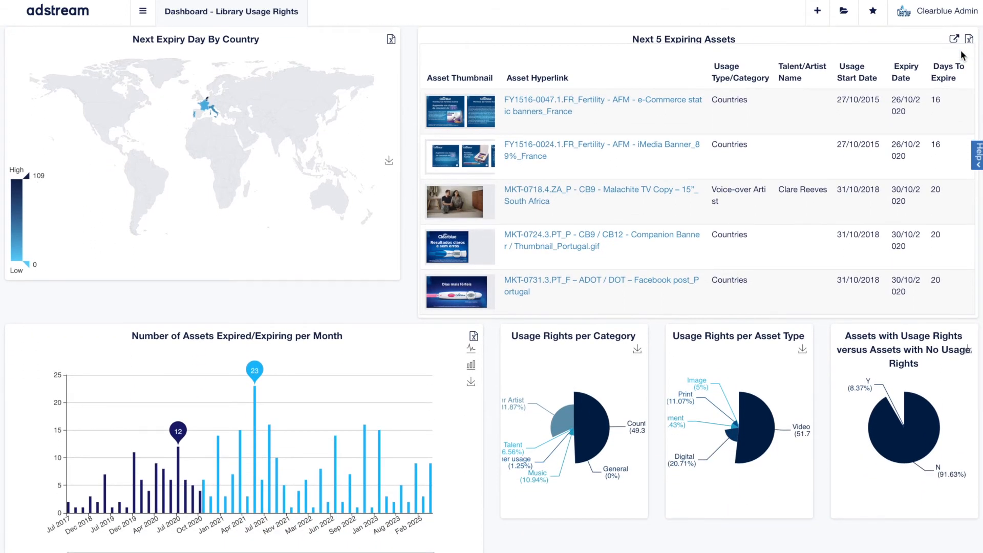
# - Scroll down the Library Usage Rights dashboard to the Top 10 talent, advertiser and brand tables
pyautogui.scroll(-3)
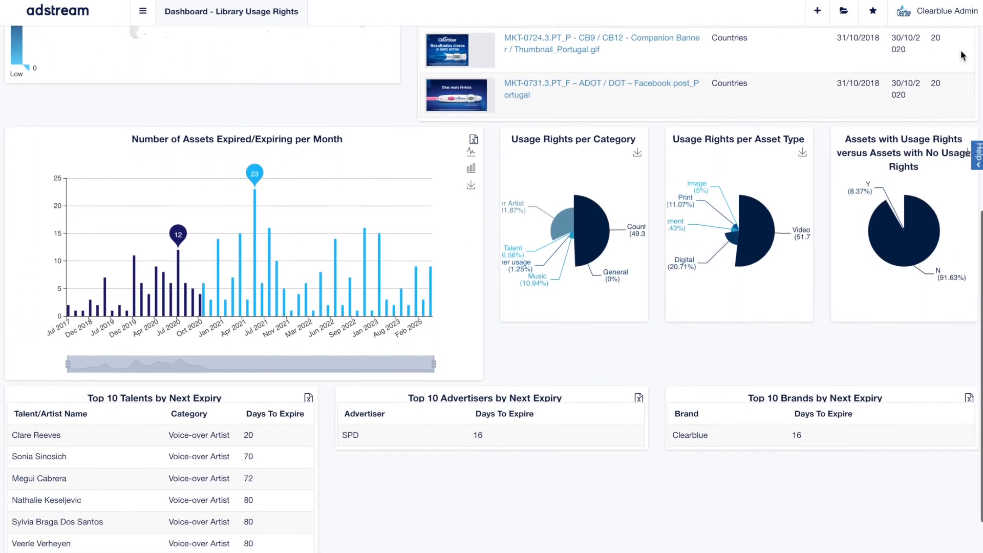
pyautogui.scroll(-3)
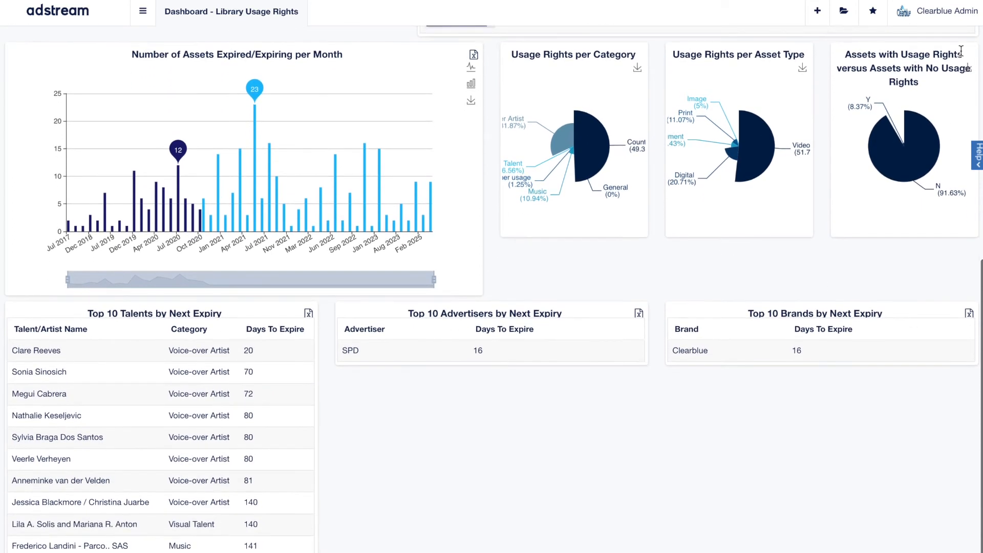